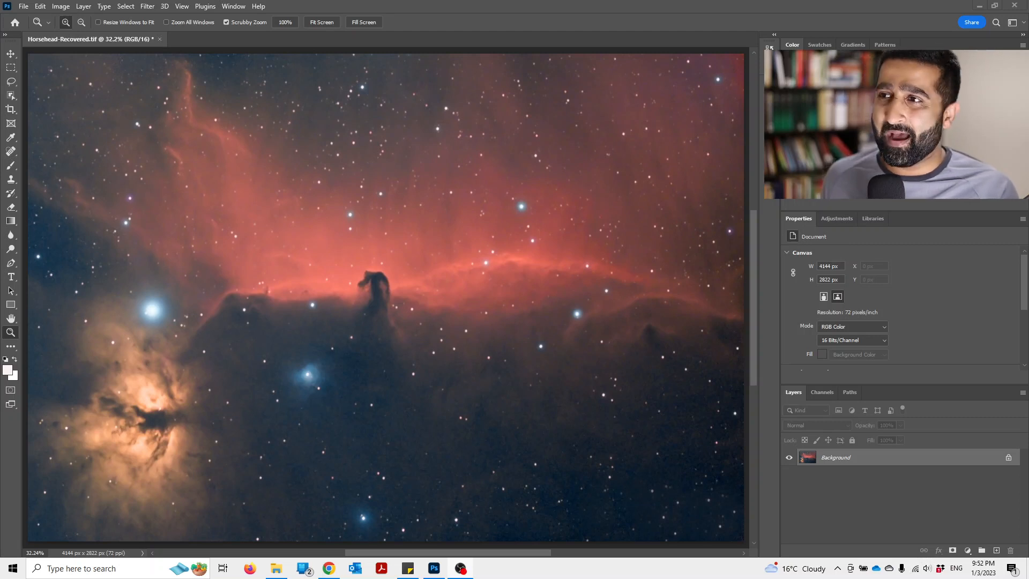
mouse_move(669, 308)
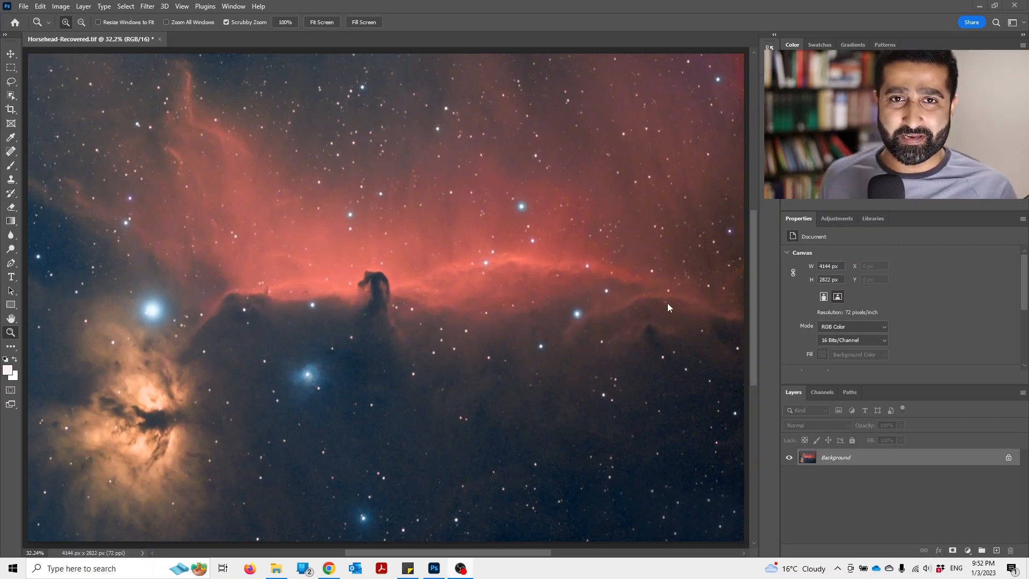
mouse_move(461, 303)
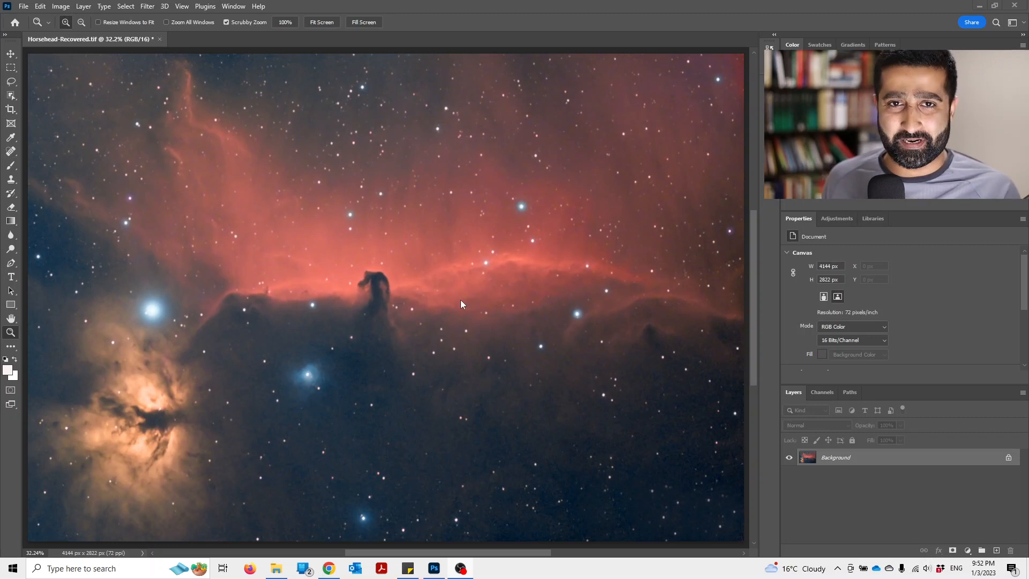
mouse_move(775, 519)
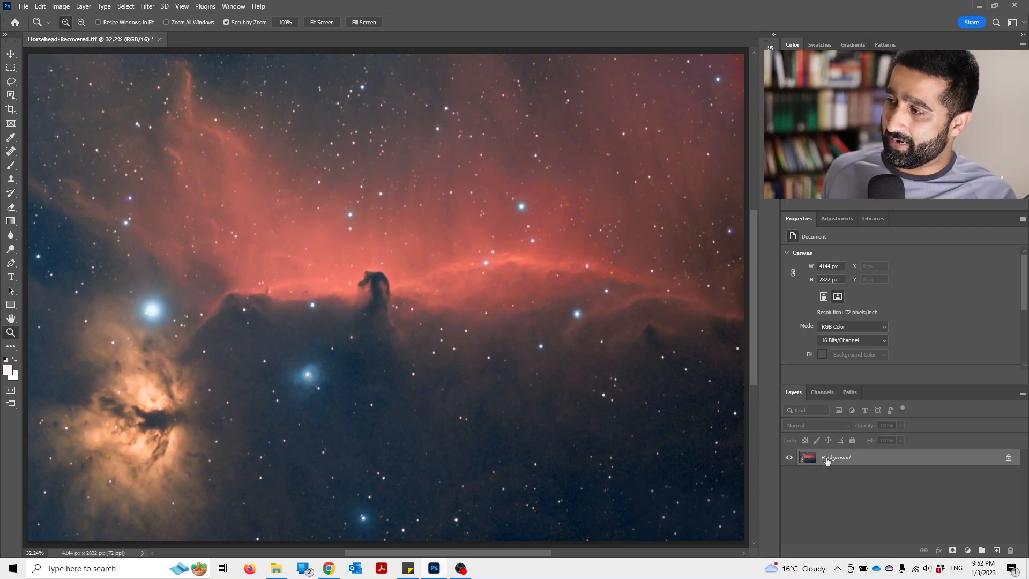
mouse_move(847, 463)
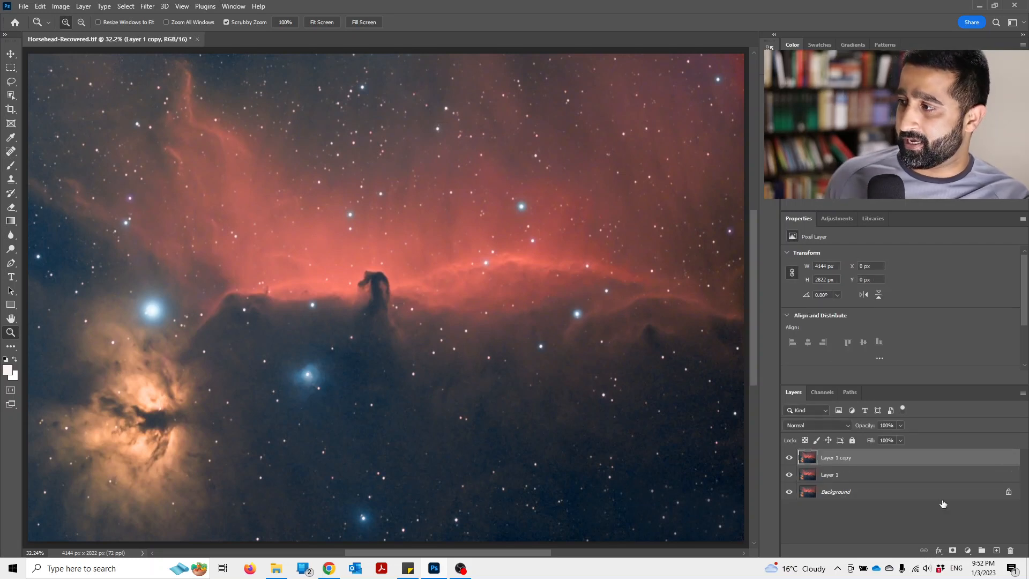
Rename the top layer copy to 'Vivid'
double_click(829, 475)
type("Normal")
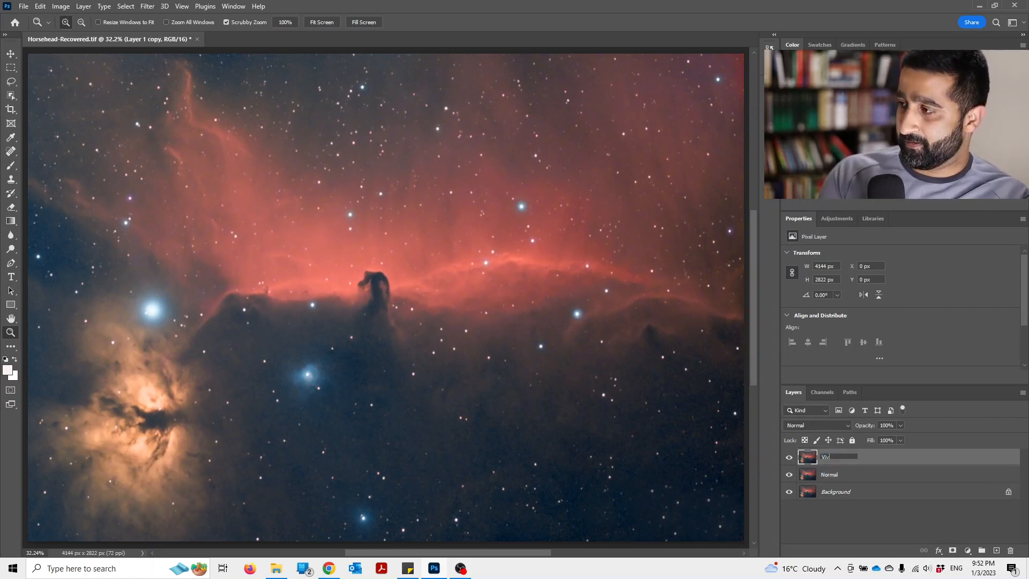
type("Vivid")
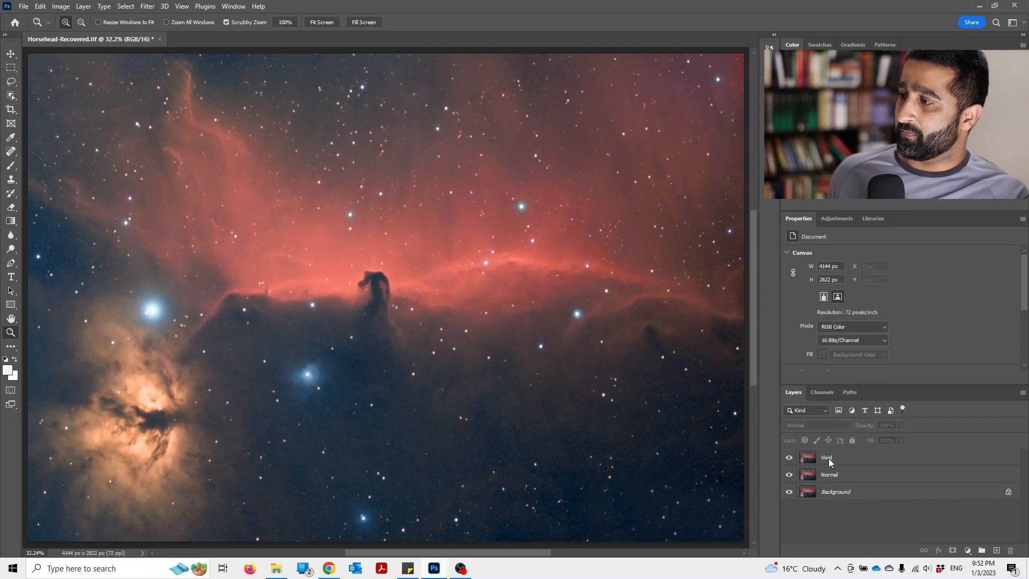
left_click(846, 458)
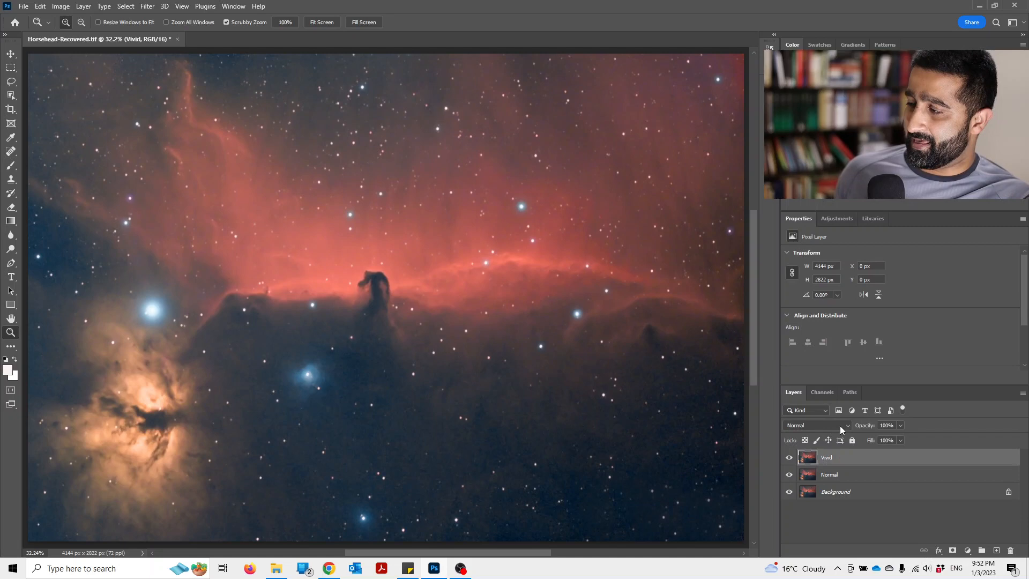
Set the Vivid layer's blend mode to Vivid Light
left_click(817, 426)
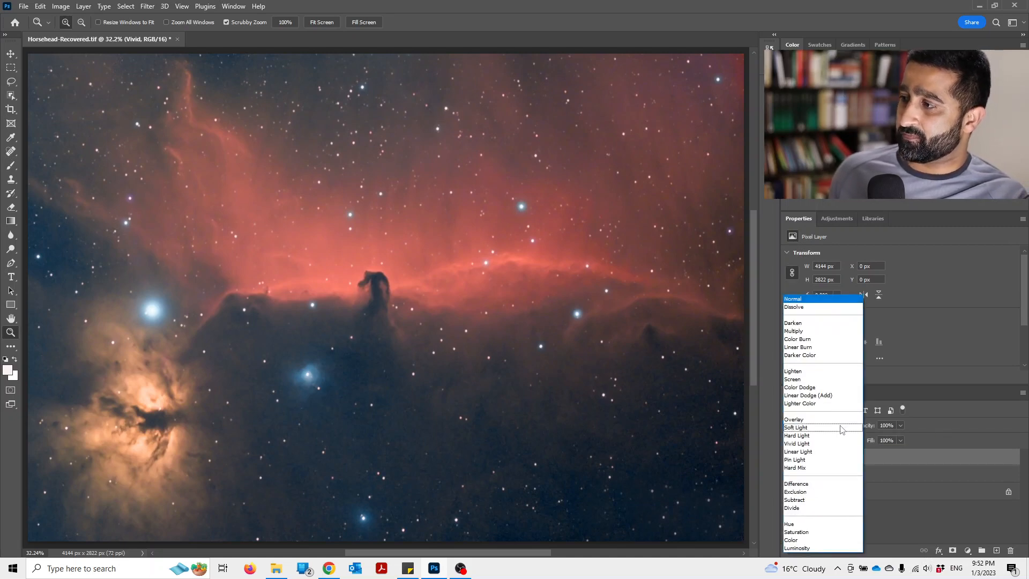
left_click(797, 444)
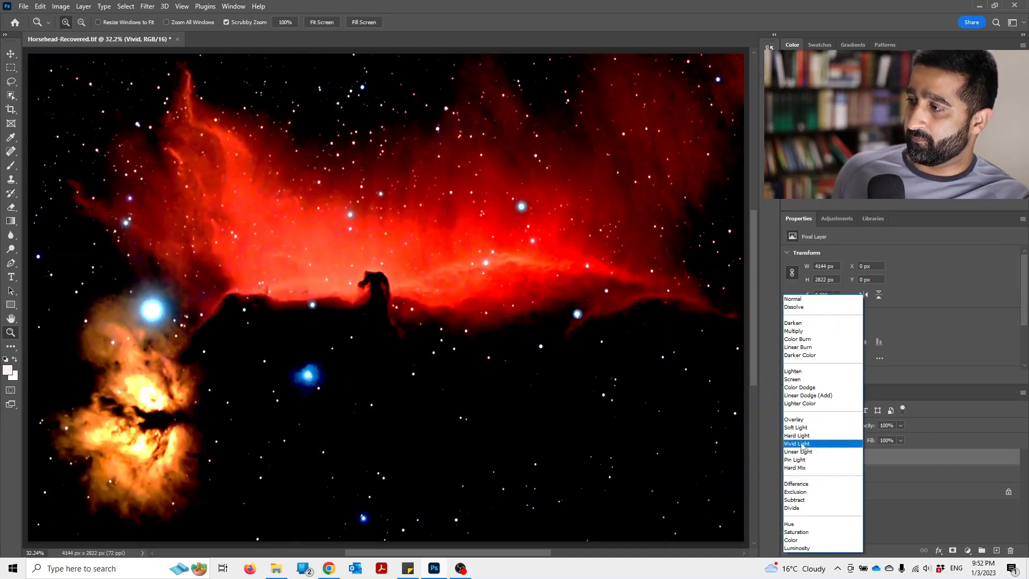
left_click(796, 444)
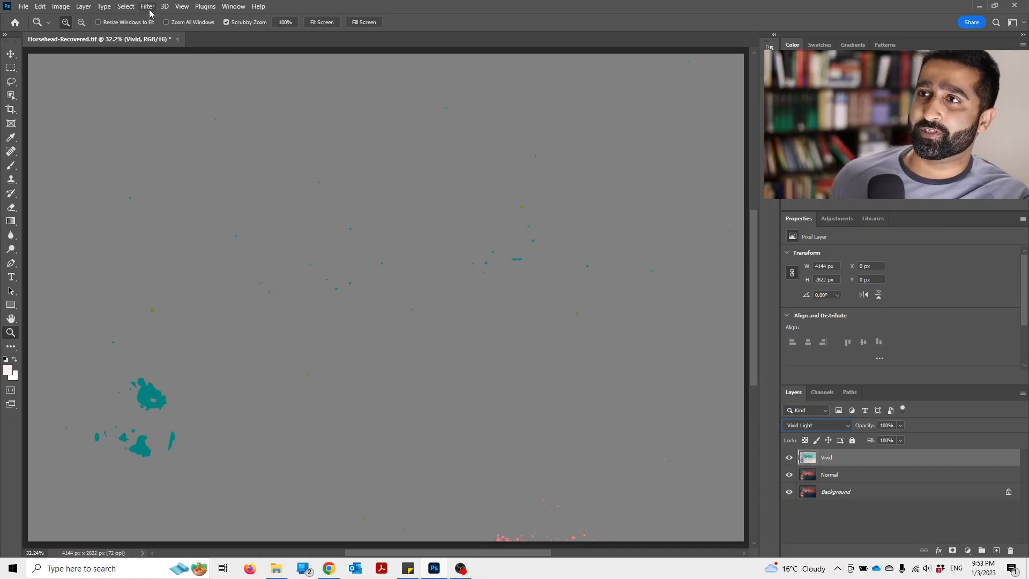
Apply a Gaussian Blur of about 4.5 pixels to the Vivid layer
left_click(147, 6)
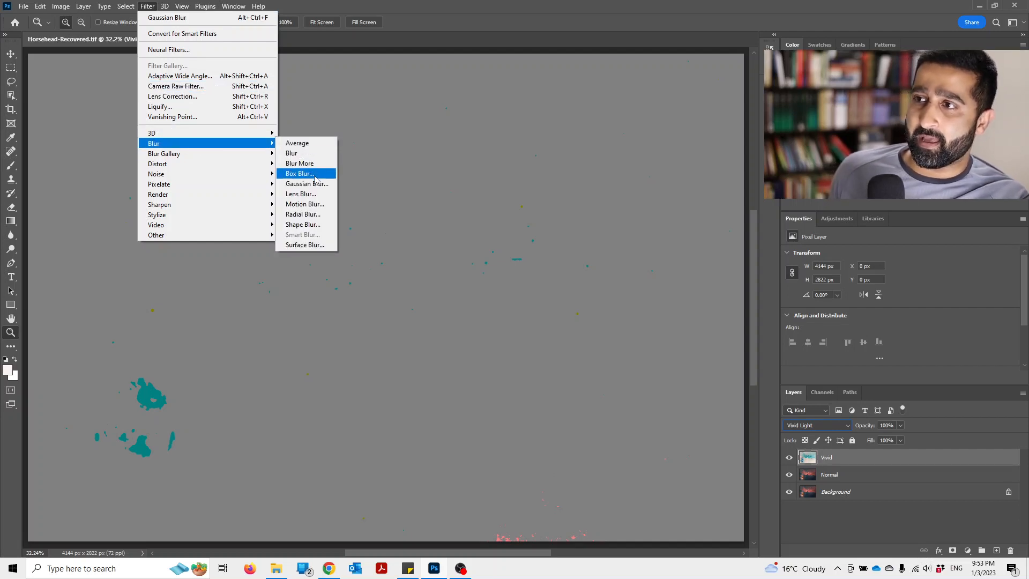
mouse_move(307, 183)
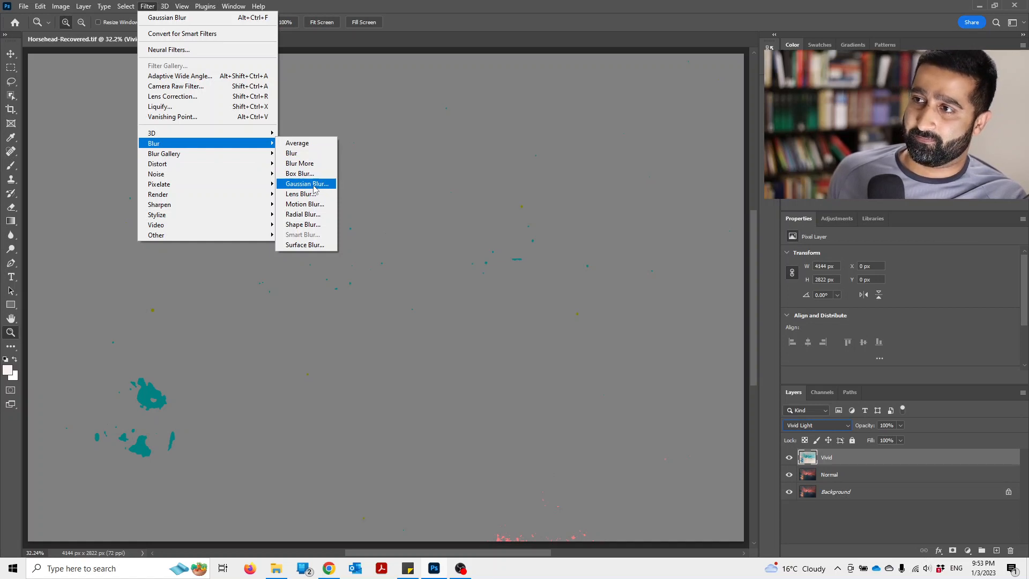
left_click(305, 183)
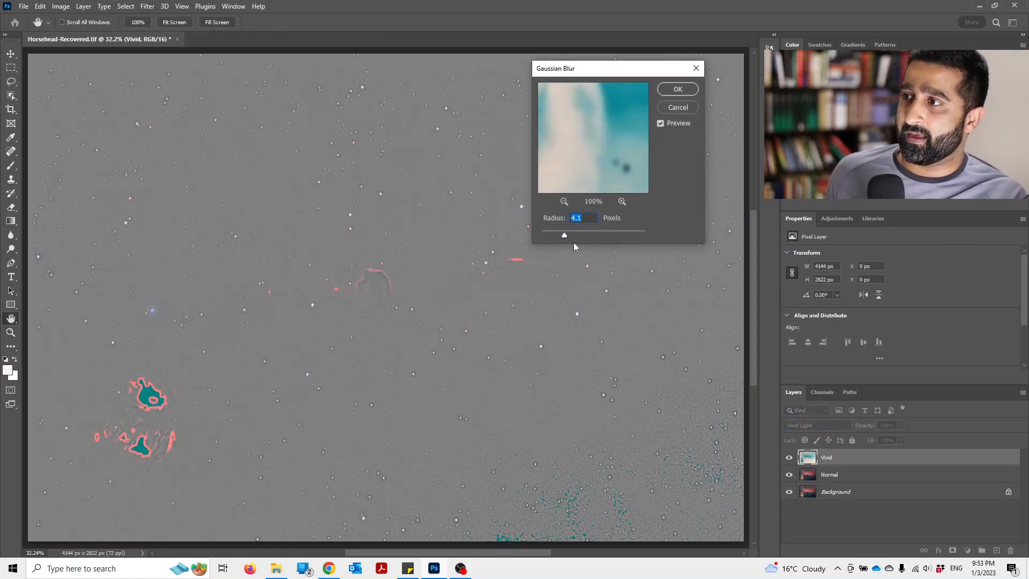
left_click_drag(563, 234, 560, 236)
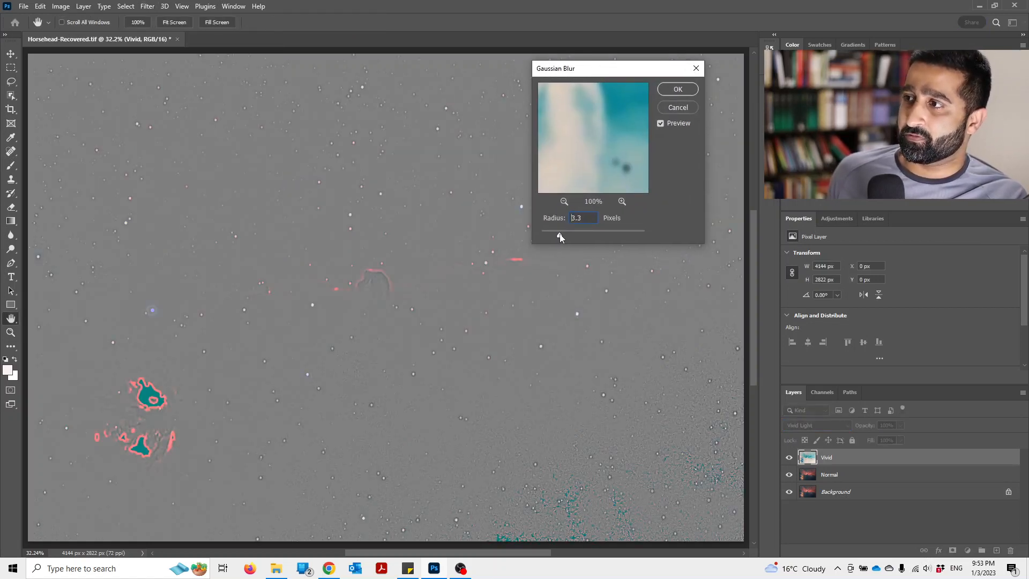
left_click_drag(559, 235, 562, 235)
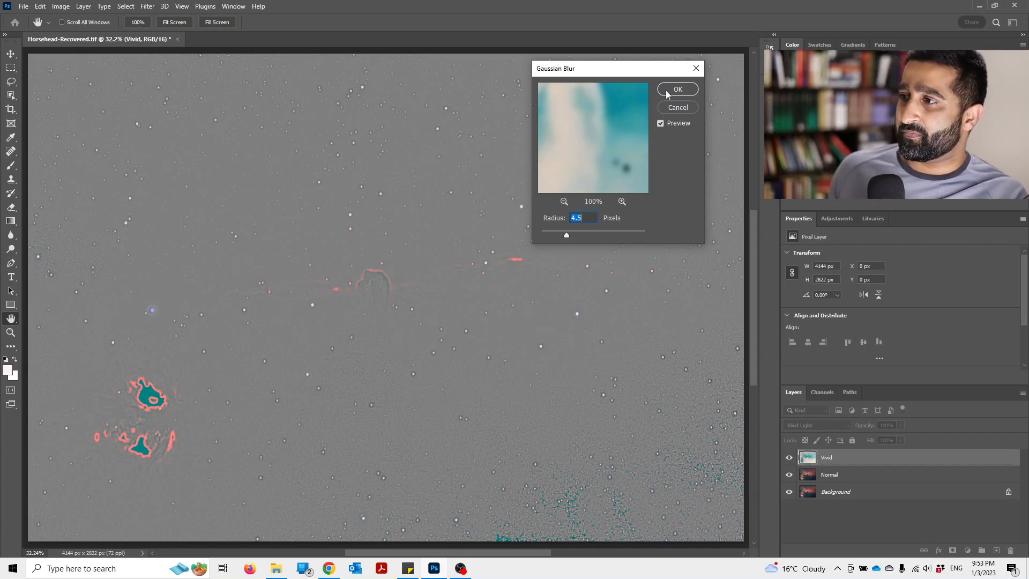
left_click(678, 89)
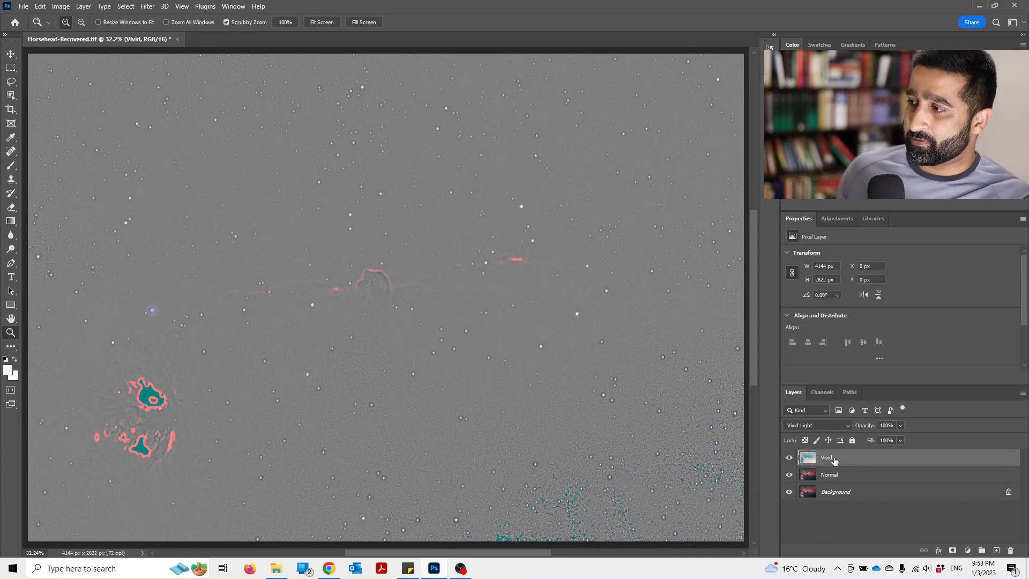
mouse_move(830, 476)
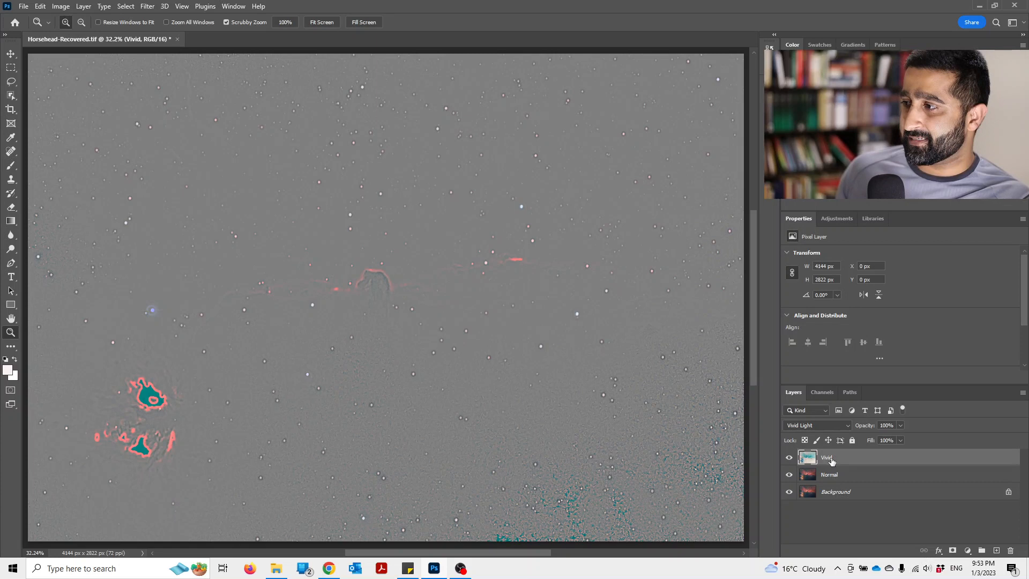
Select the Vivid and Normal layers and group them into Group 1
left_click(829, 475)
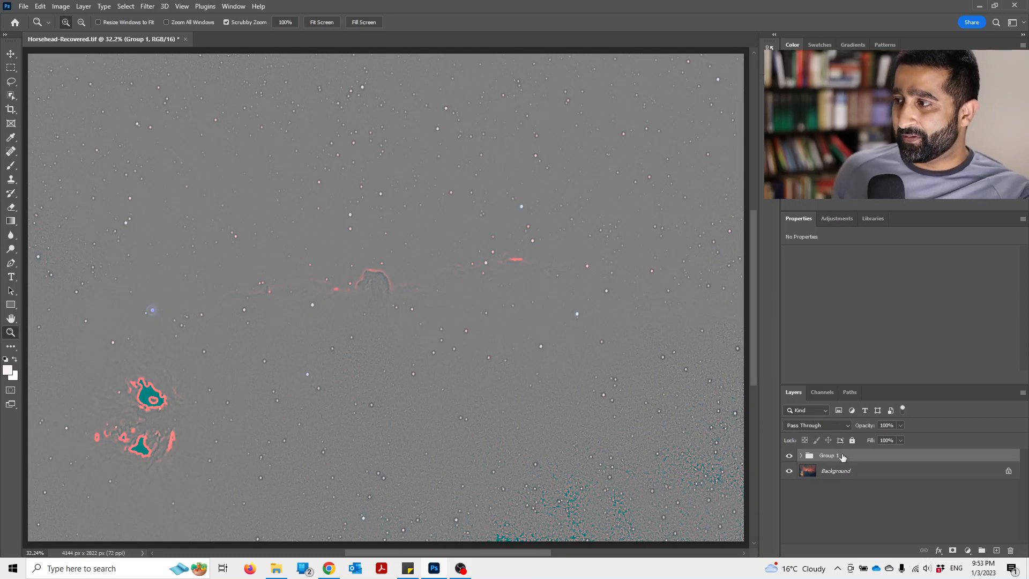
mouse_move(847, 429)
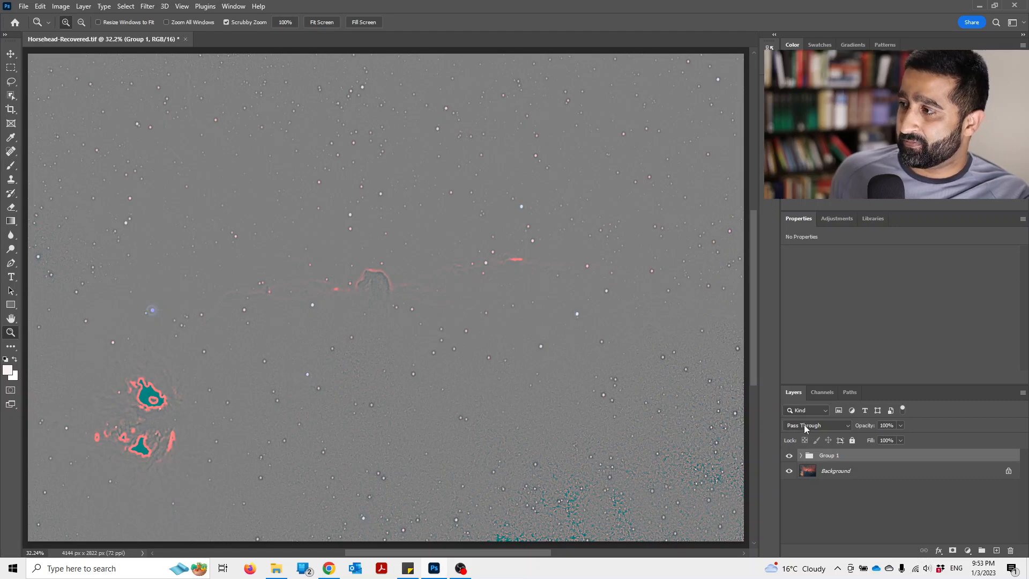
Change Group 1's blend mode from Pass Through to Overlay
left_click(817, 425)
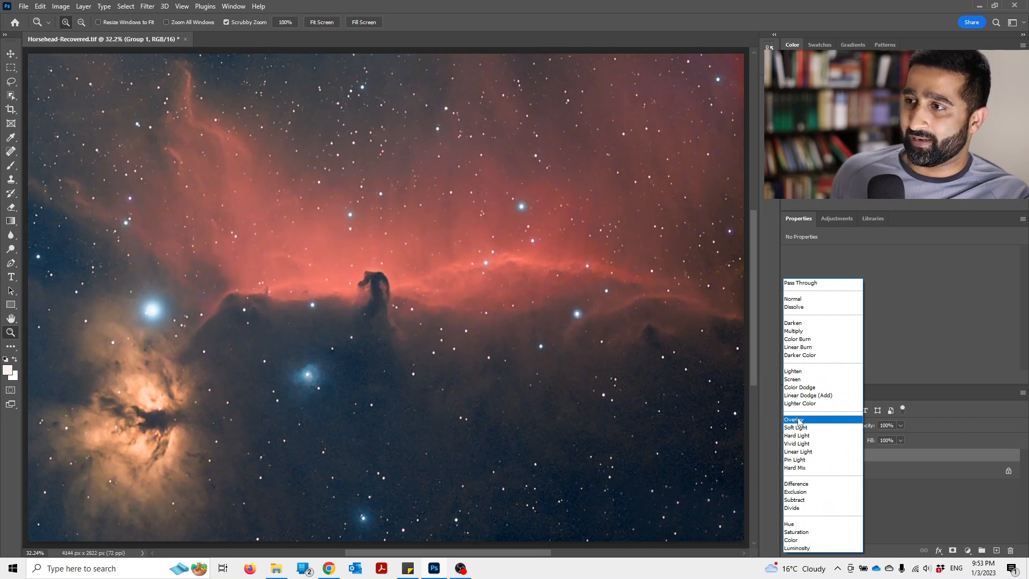
left_click(793, 419)
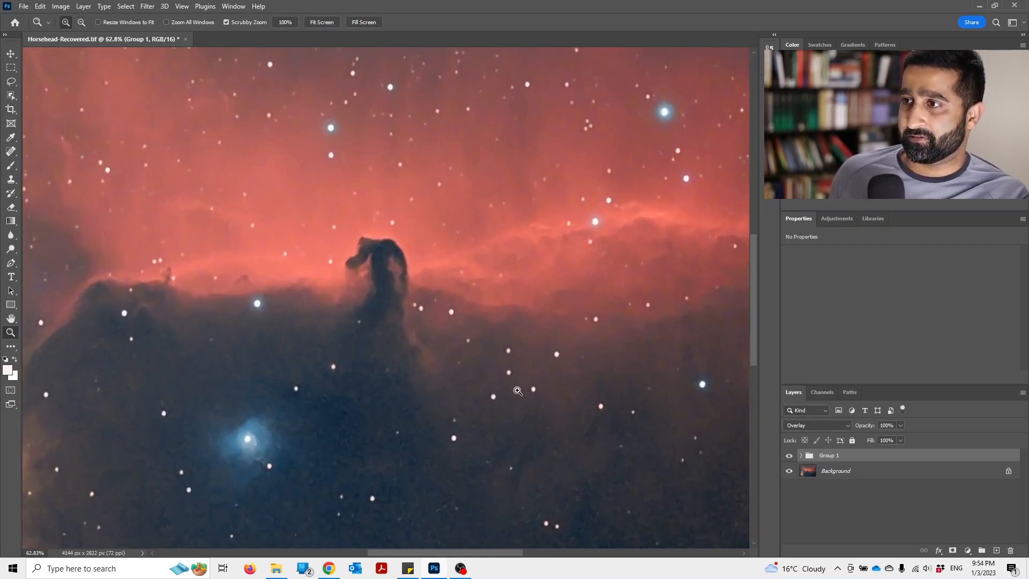
mouse_move(903, 432)
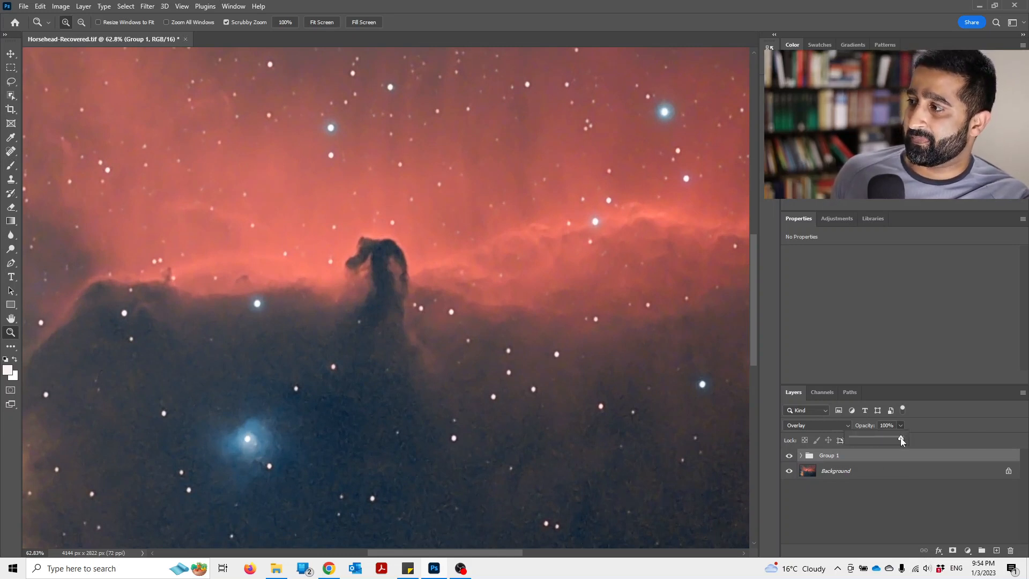
Lower Group 1's opacity down to about 23% to test the effect
left_click_drag(900, 440, 885, 440)
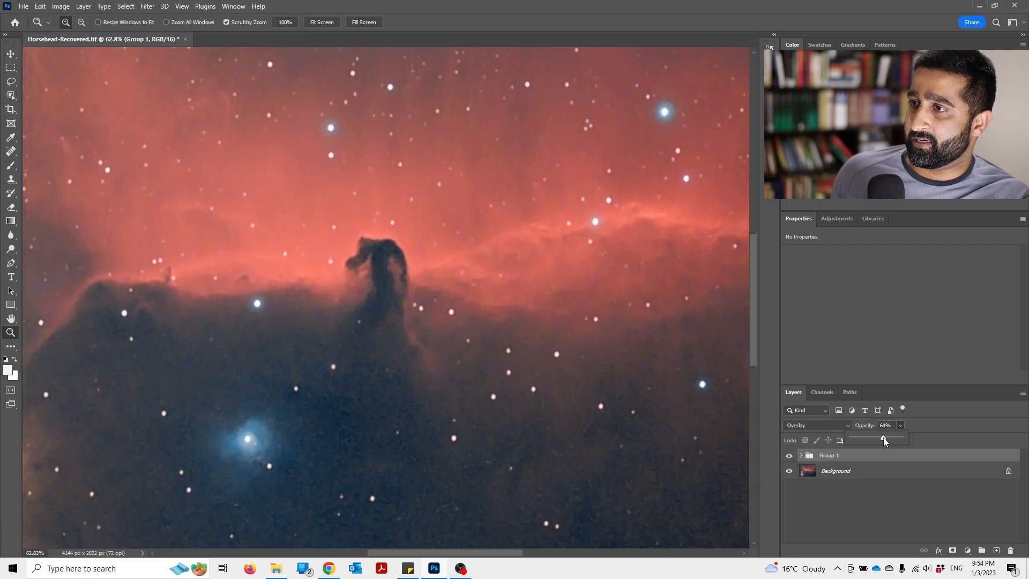
left_click_drag(883, 439, 873, 438)
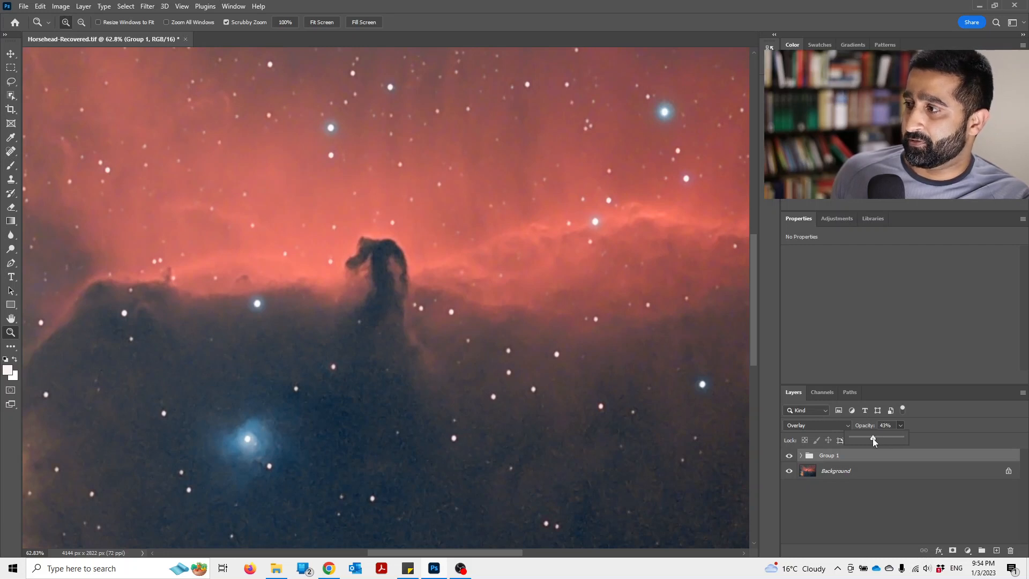
left_click_drag(872, 439, 864, 440)
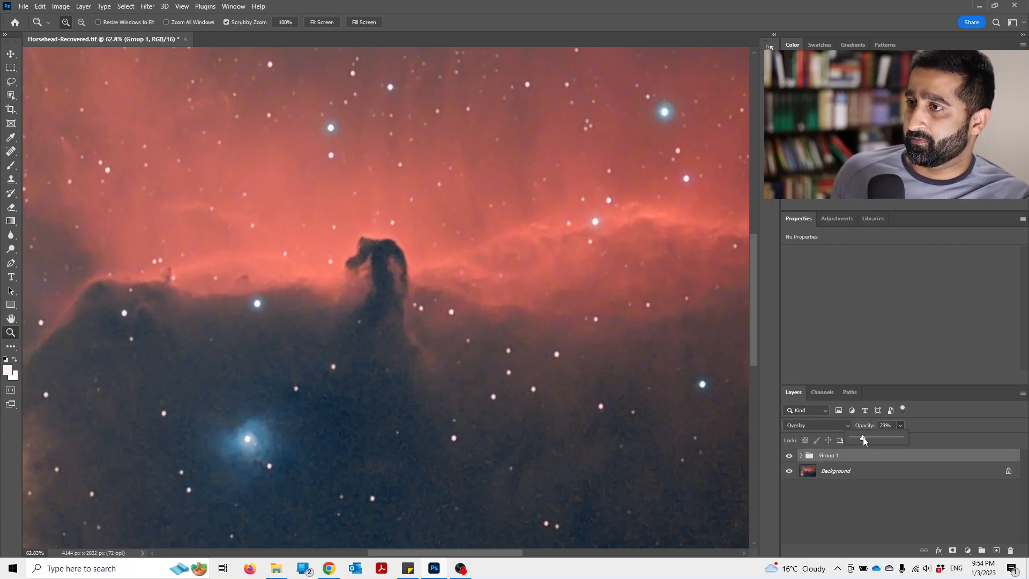
mouse_move(643, 359)
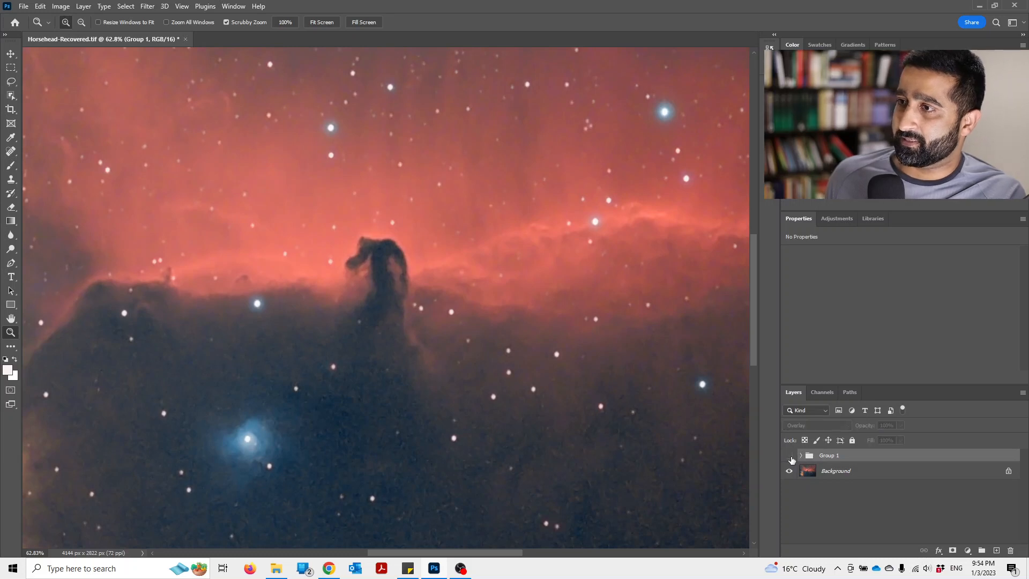
mouse_move(791, 459)
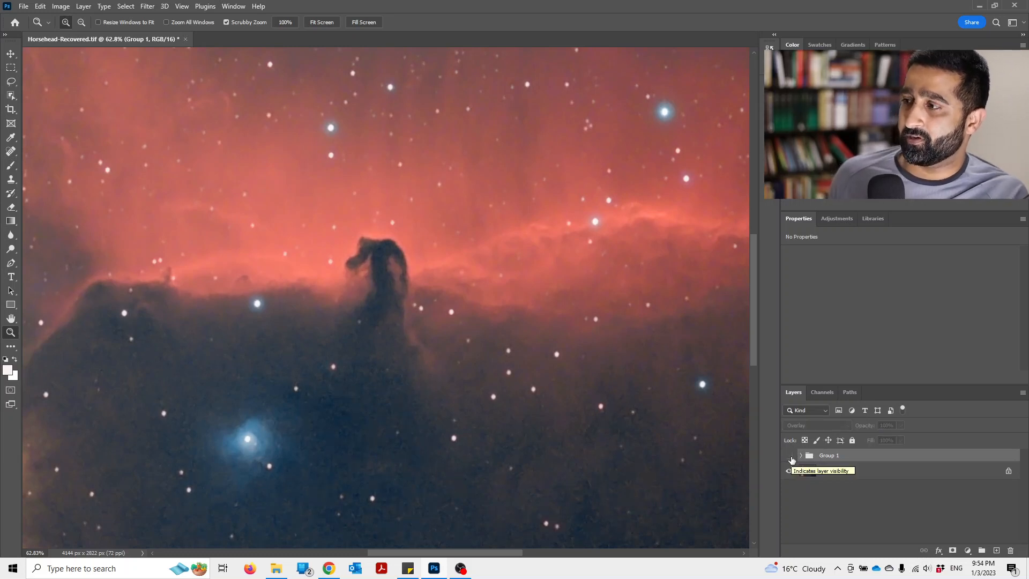
Compare the group on and off, then settle its opacity at 40%
left_click(790, 471)
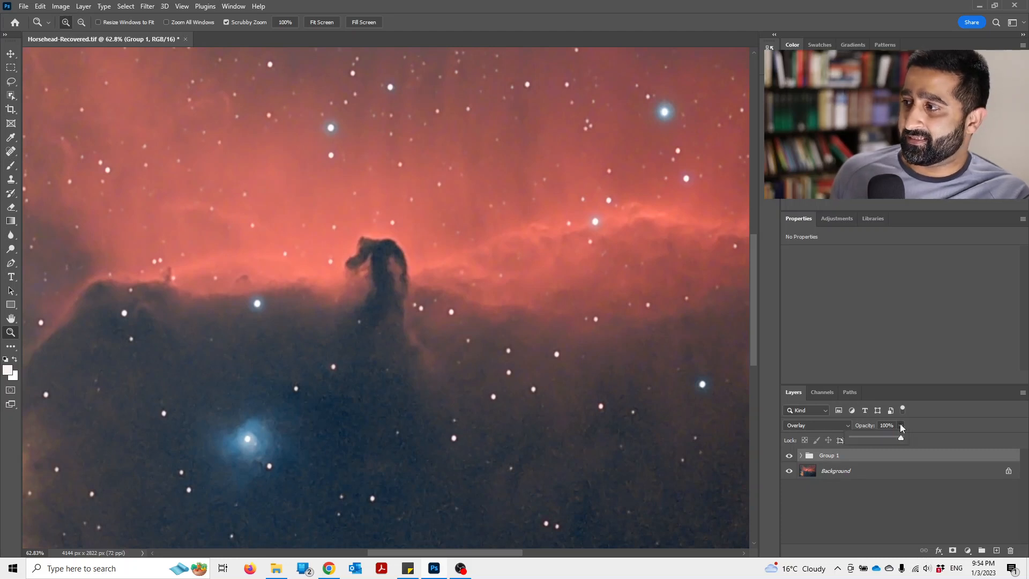
left_click_drag(900, 438, 879, 439)
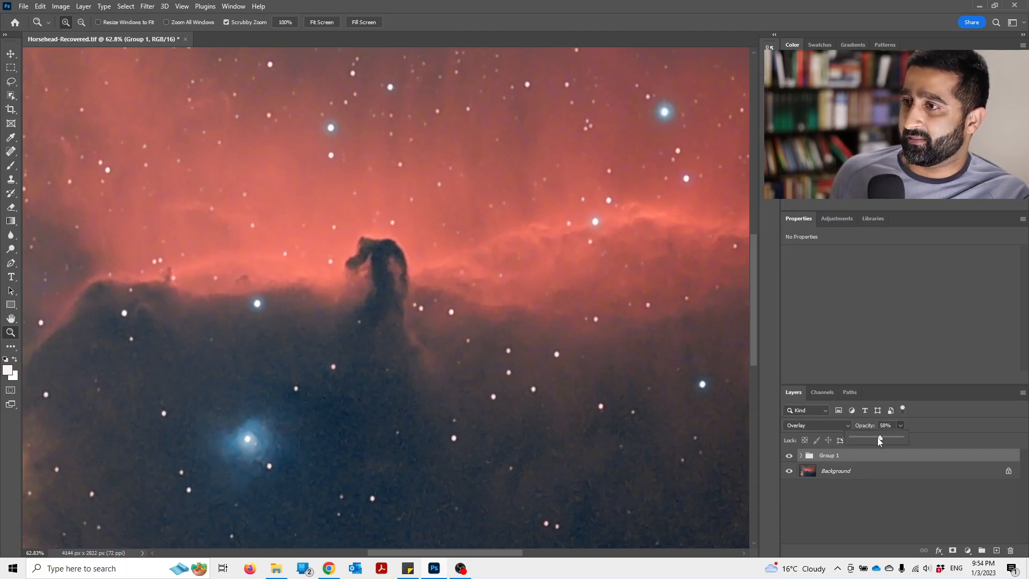
left_click_drag(879, 440, 871, 439)
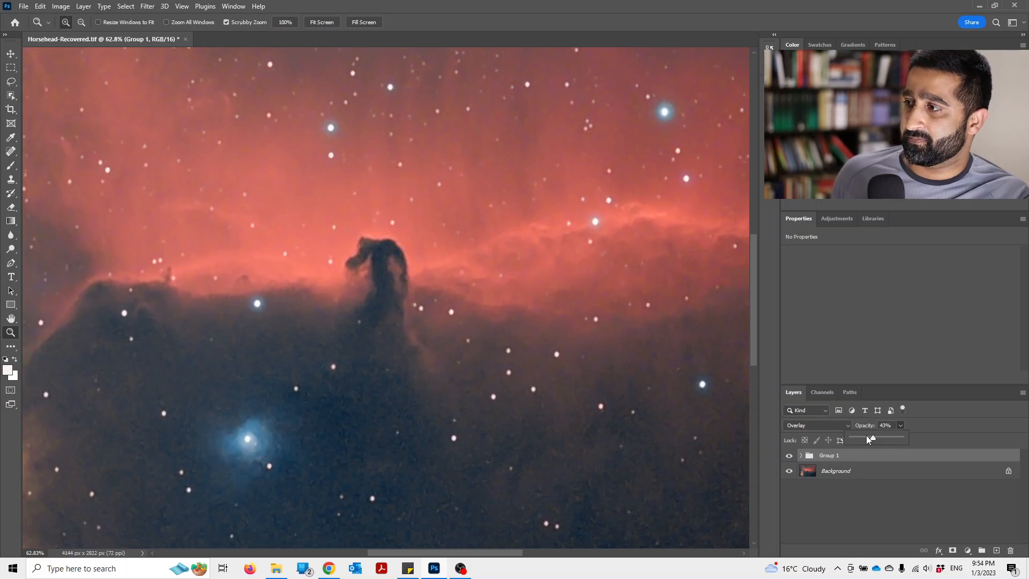
left_click_drag(875, 440, 871, 440)
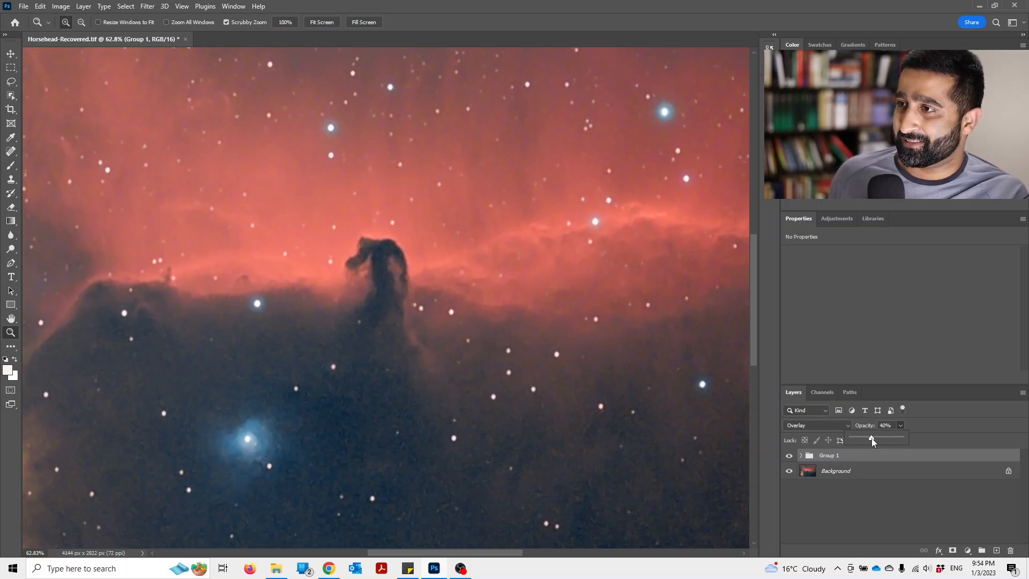